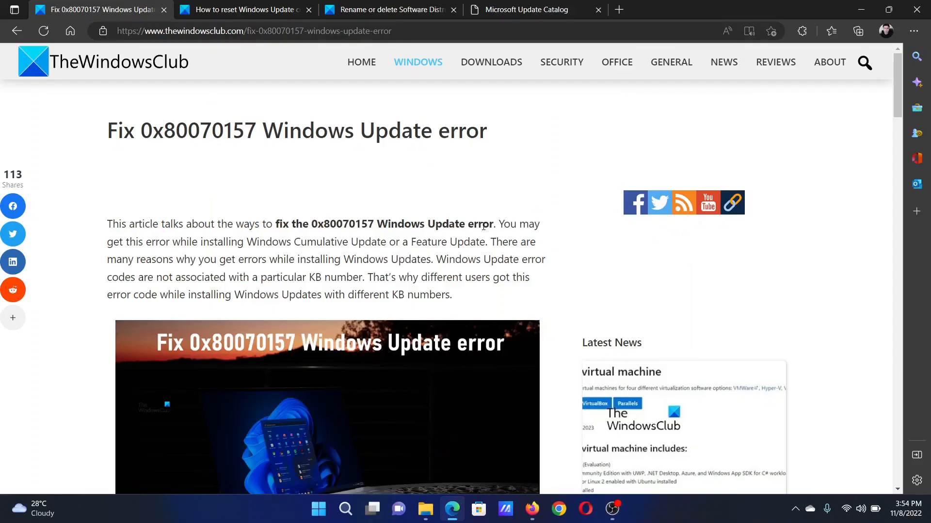
mouse_move(263, 138)
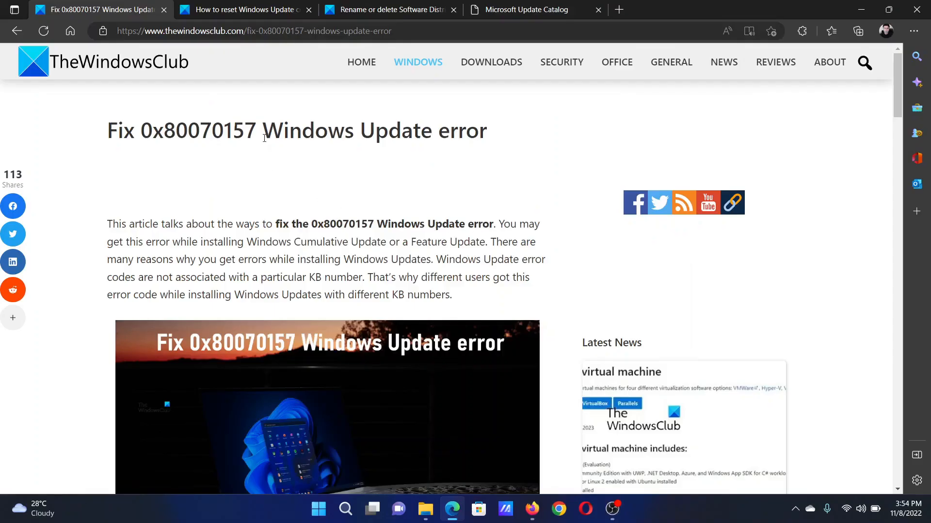
Highlight the 0x80070157 error code in the article title and scroll to the numbered list of fixes
double_click(373, 130)
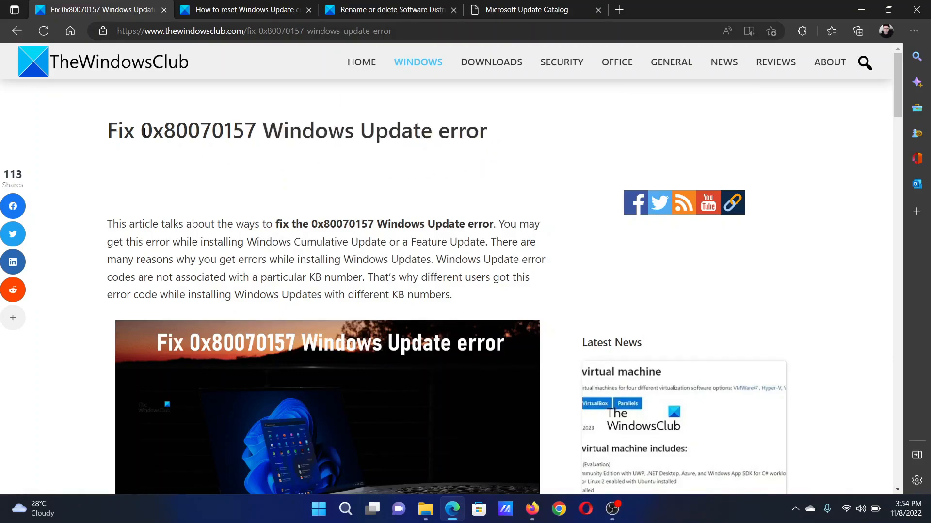
double_click(173, 130)
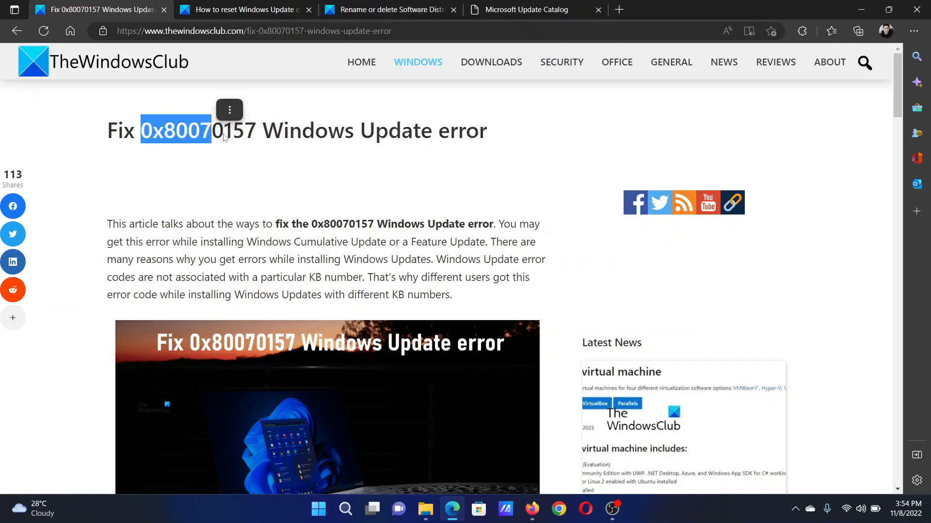
scroll(down, 3)
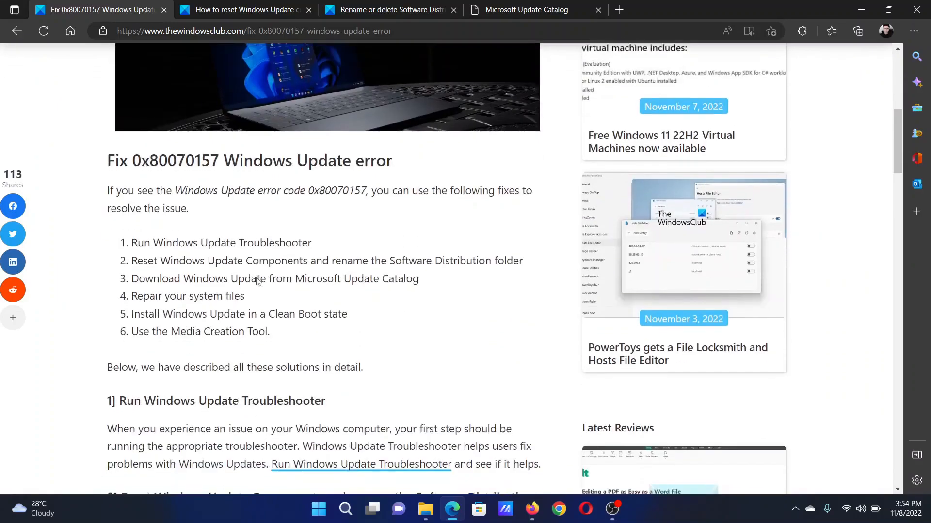
scroll(down, 3)
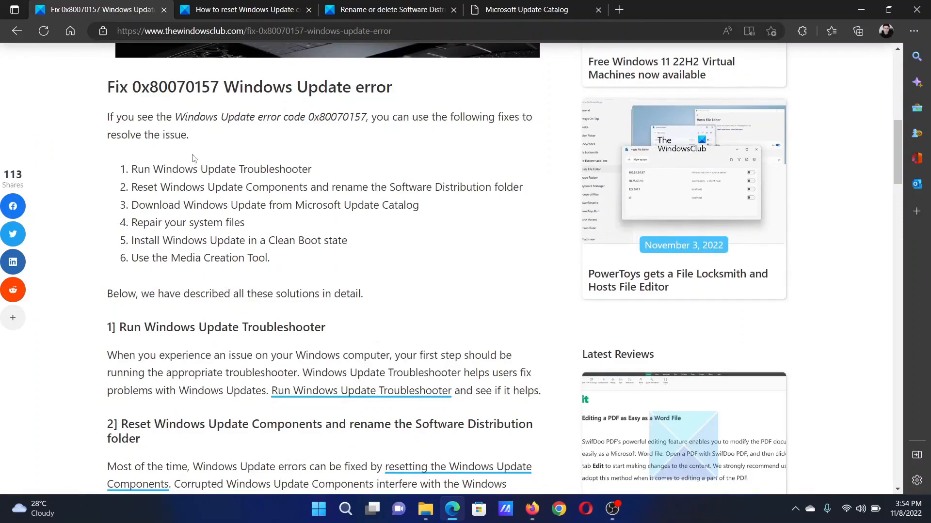
double_click(220, 169)
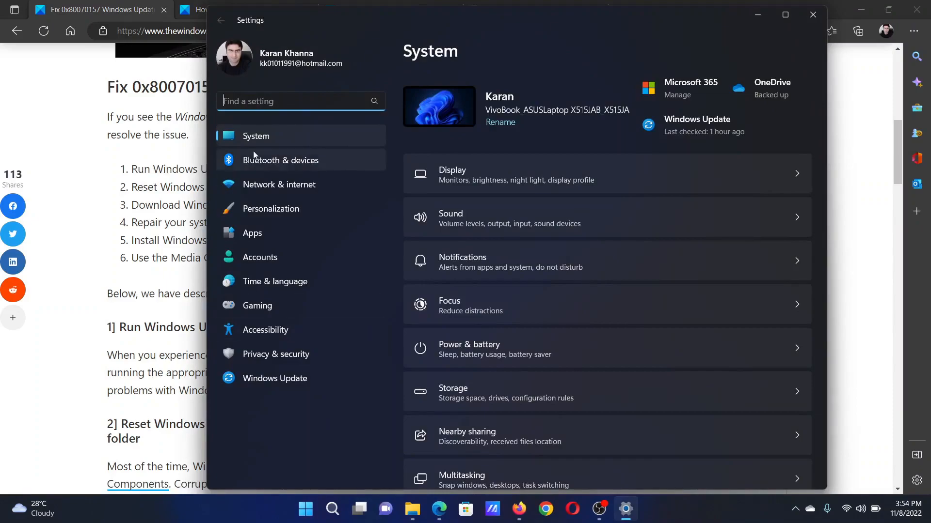
Open the Troubleshoot page under System in Windows Settings
scroll(down, 3)
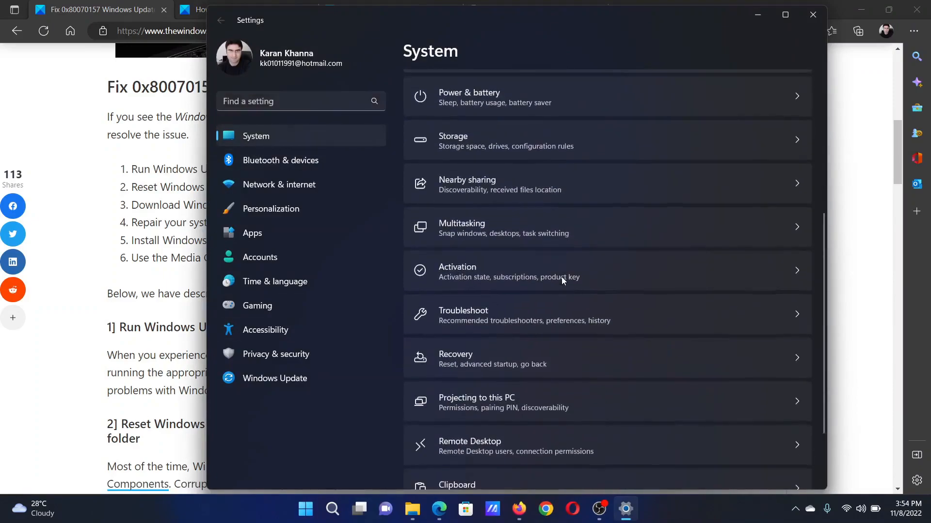
click(463, 314)
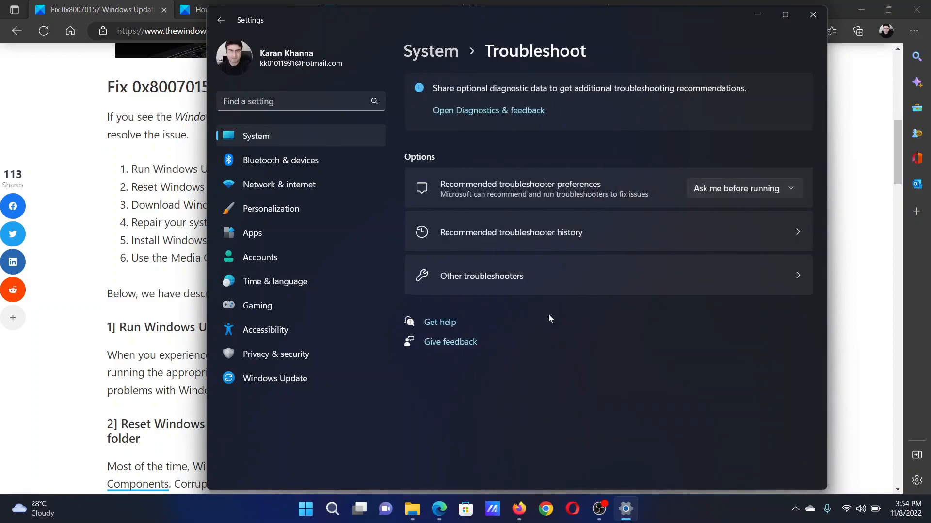
click(481, 276)
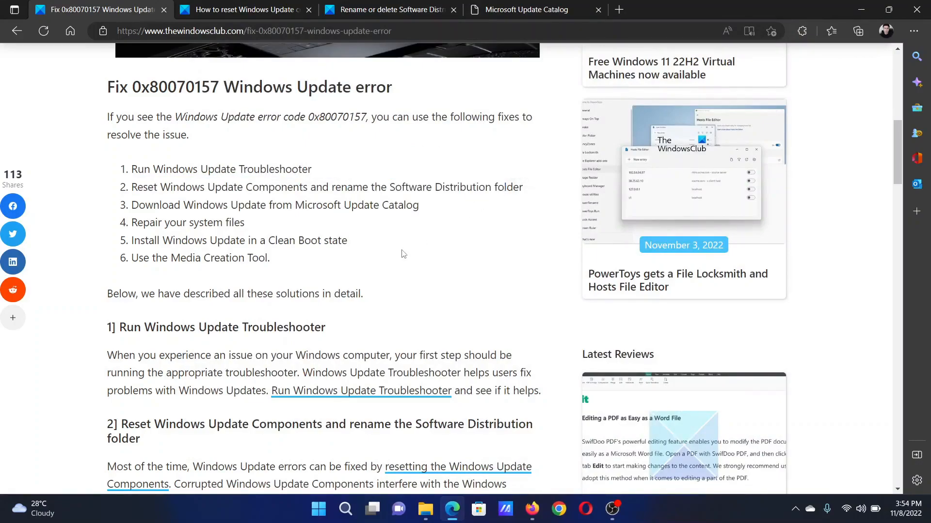
click(389, 10)
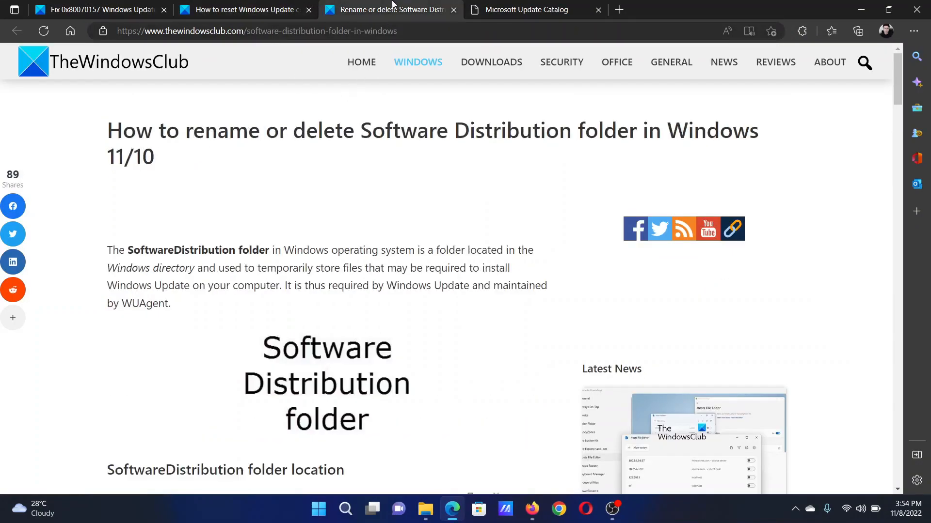
click(98, 9)
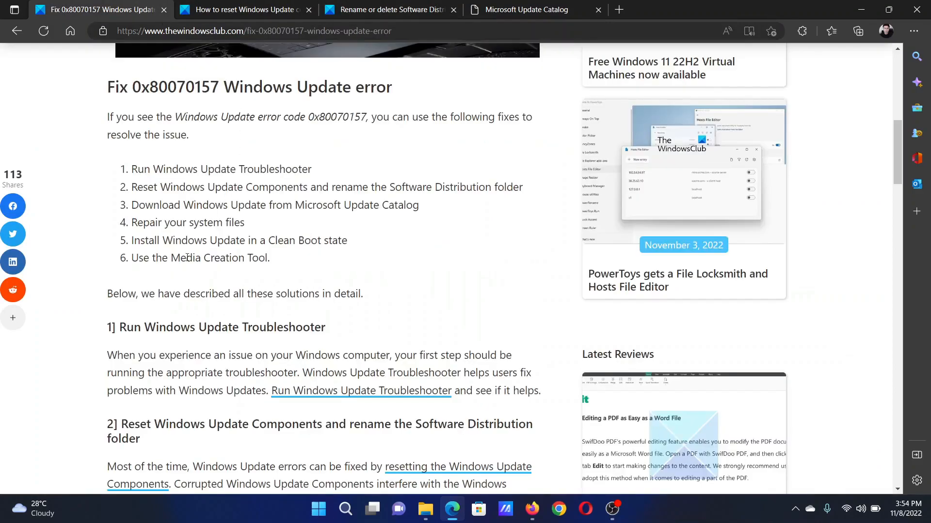
drag(131, 205, 204, 205)
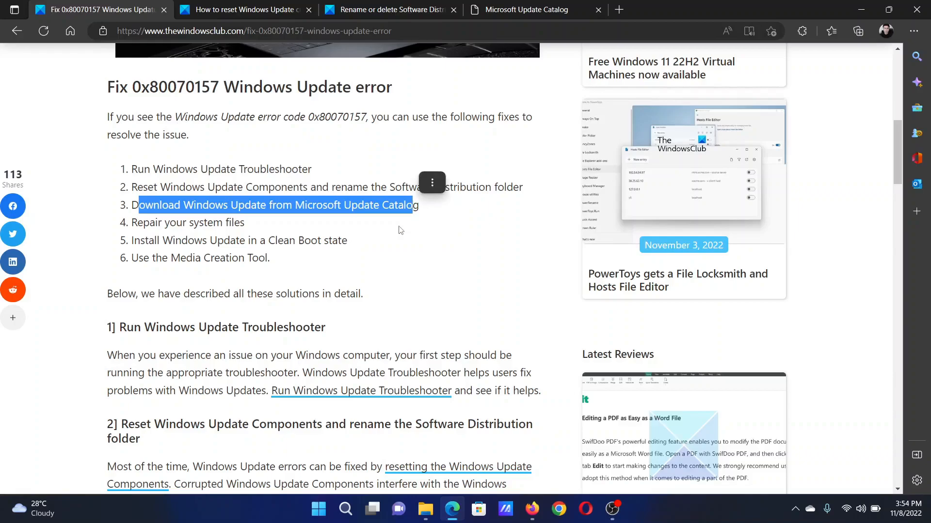
Search the Microsoft Update Catalog for 9876 and return to the 0x80070157 fix article
click(532, 9)
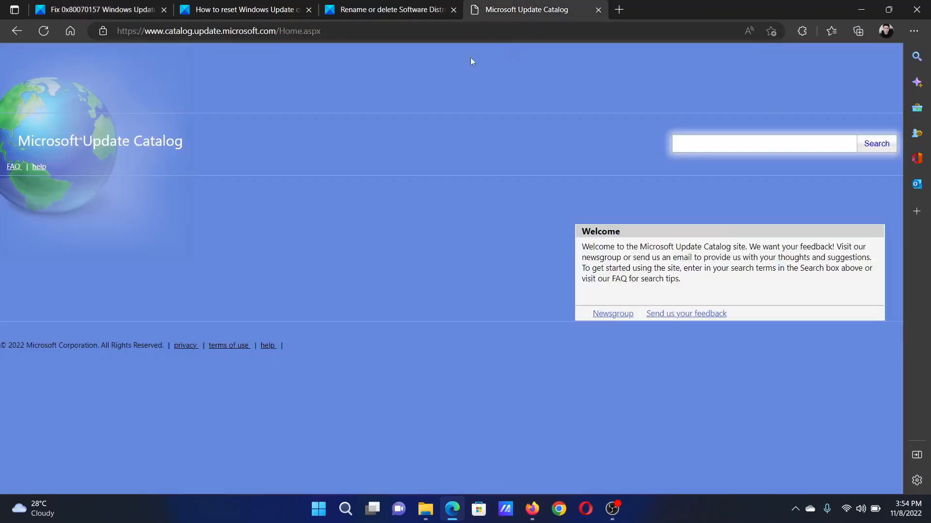
mouse_move(747, 157)
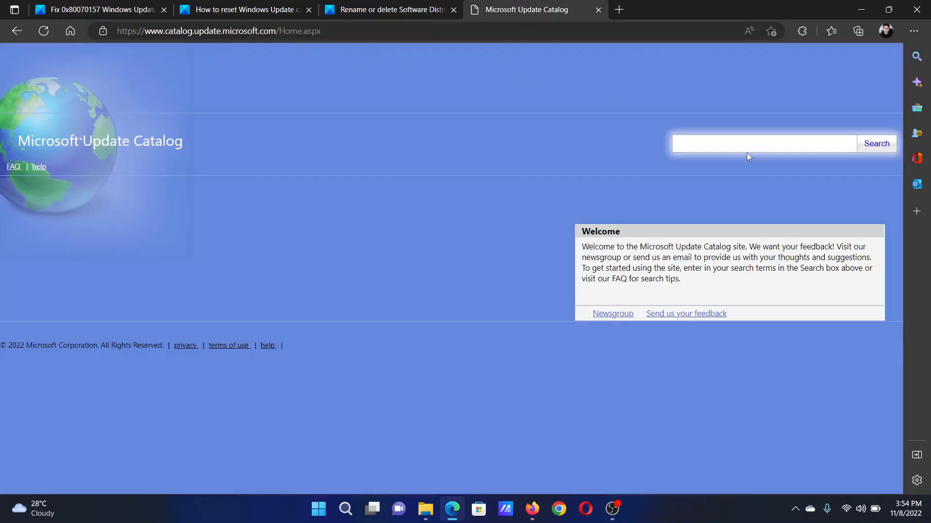
text(9876)
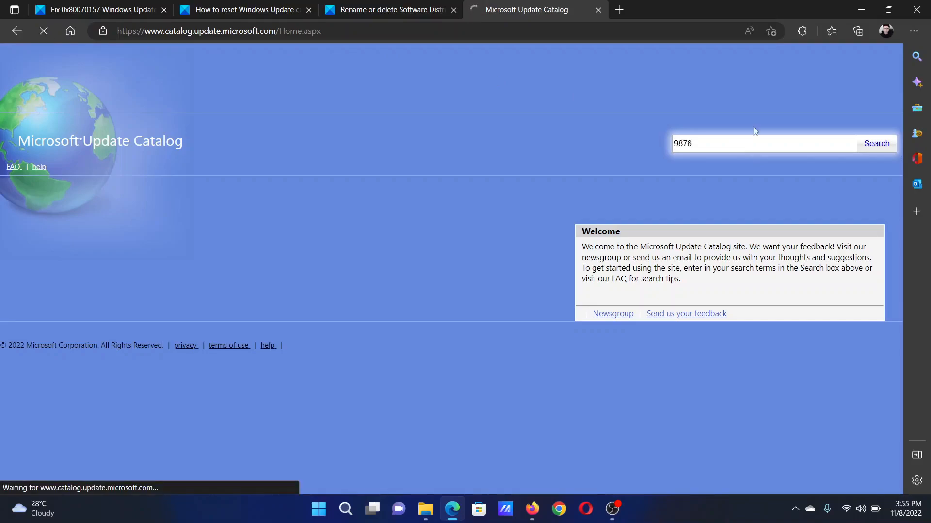
click(874, 144)
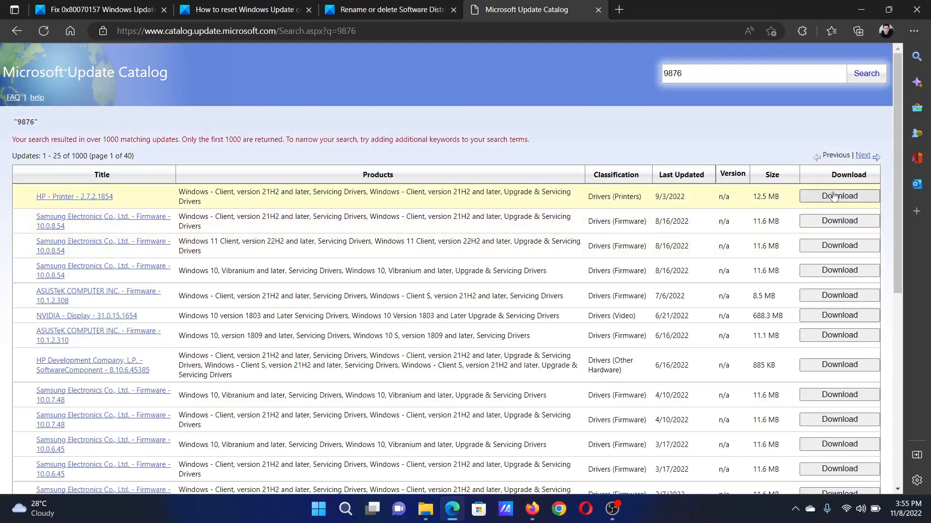
click(98, 9)
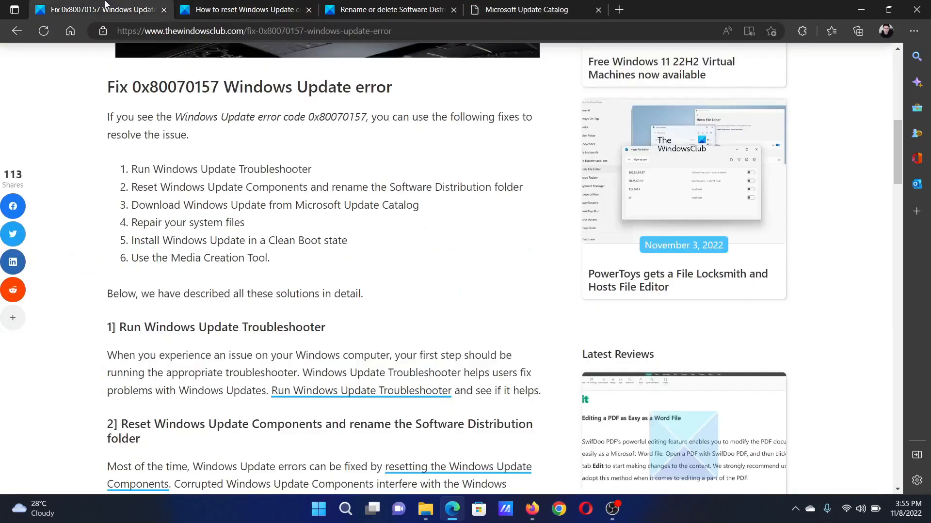
Scroll back to the article top, briefly highlighting the 0x80070157 error code in the title
scroll(up, 3)
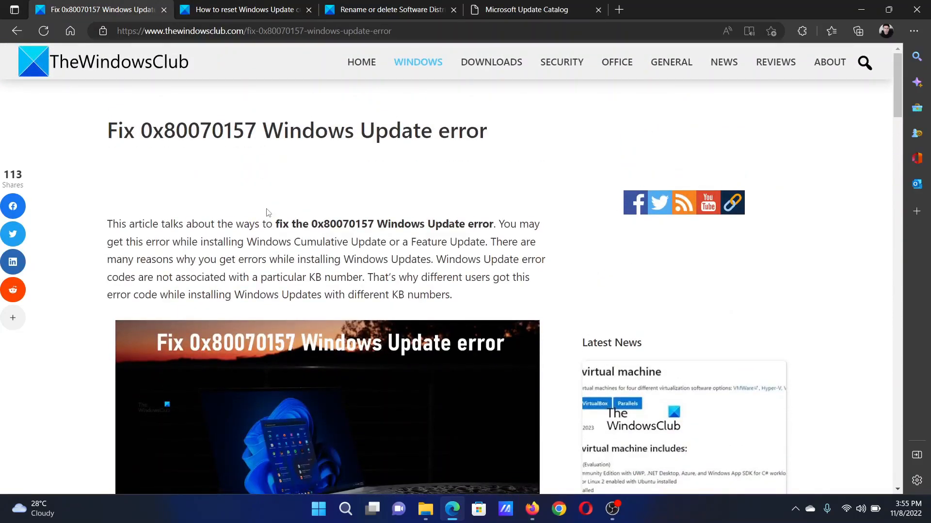
drag(140, 131, 424, 131)
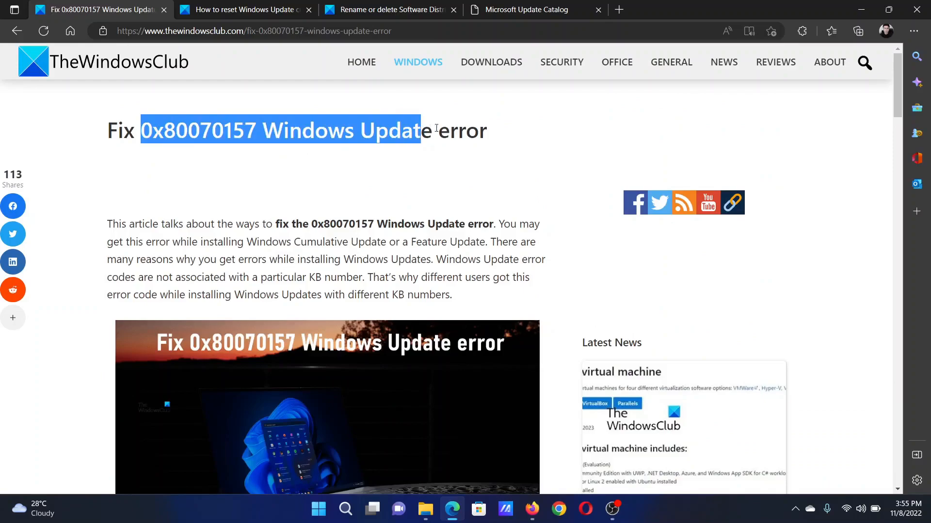
click(401, 180)
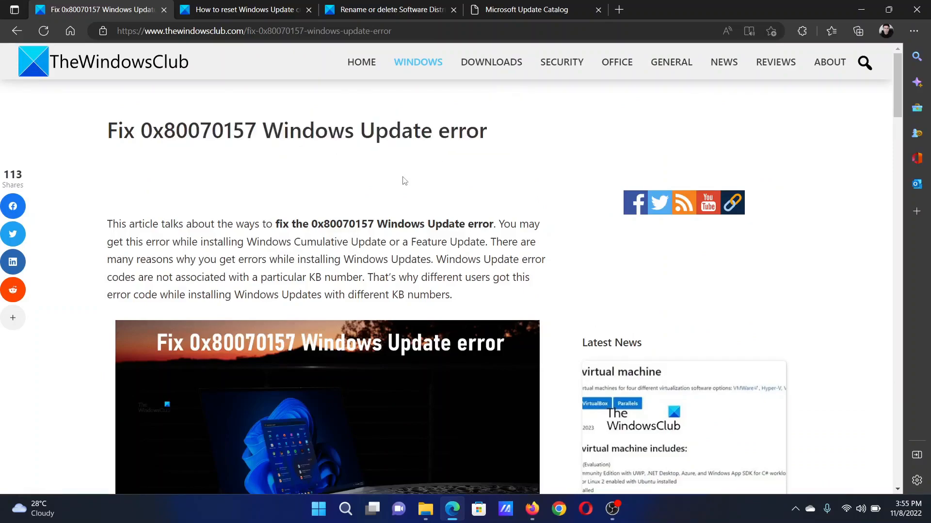